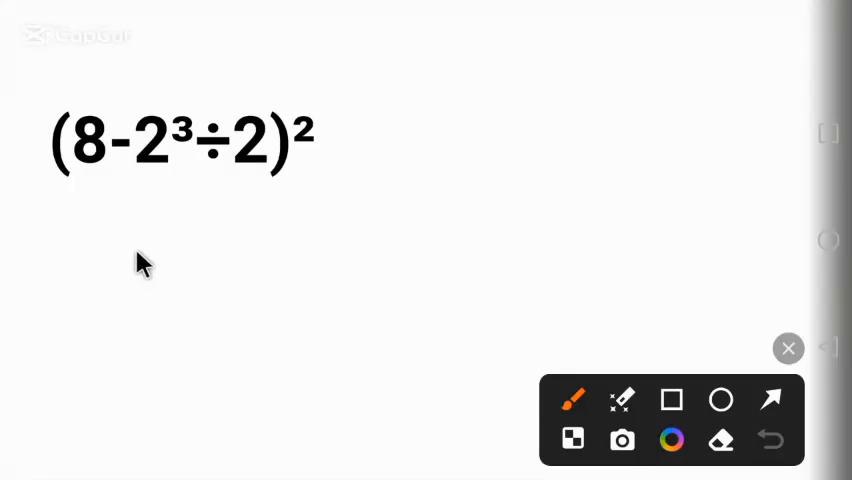
mouse_move(88, 196)
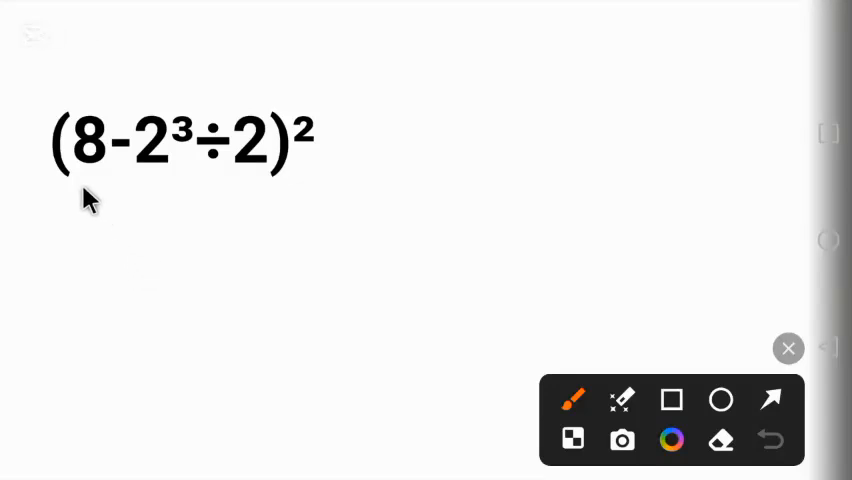
mouse_move(100, 188)
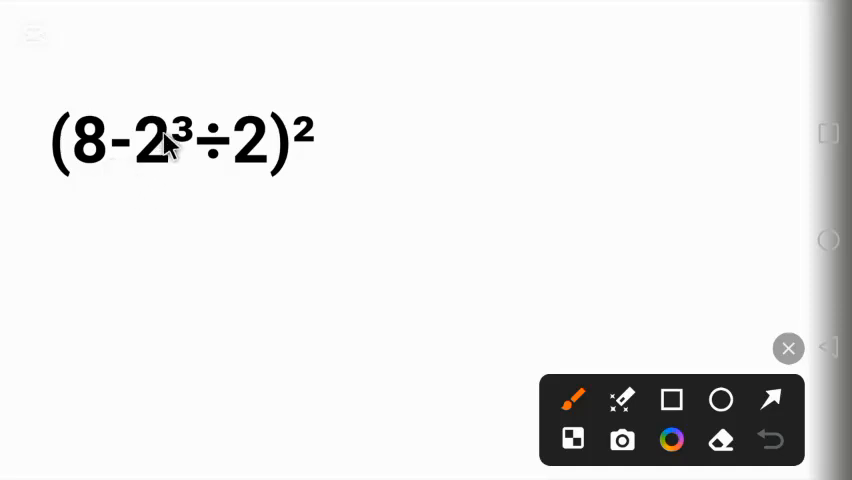
mouse_move(68, 128)
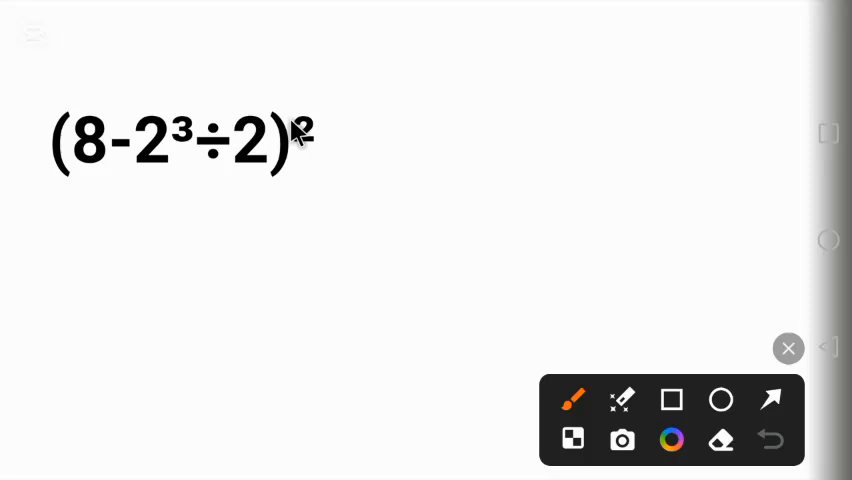
mouse_move(238, 224)
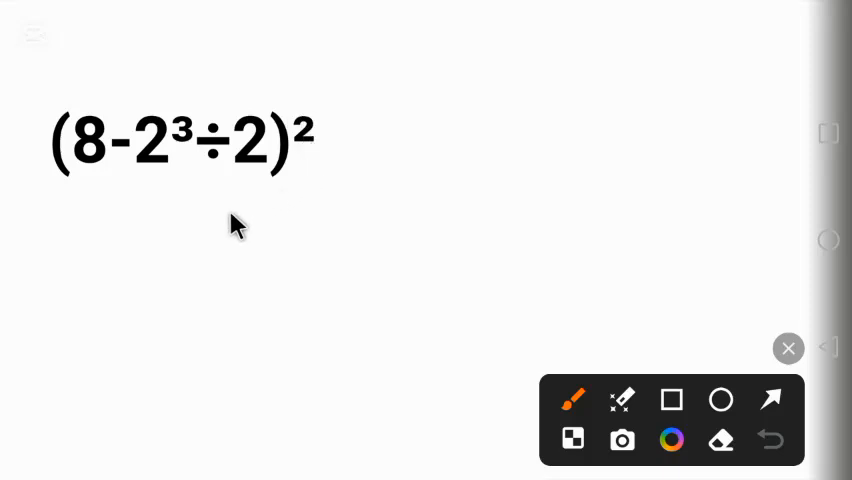
mouse_move(90, 196)
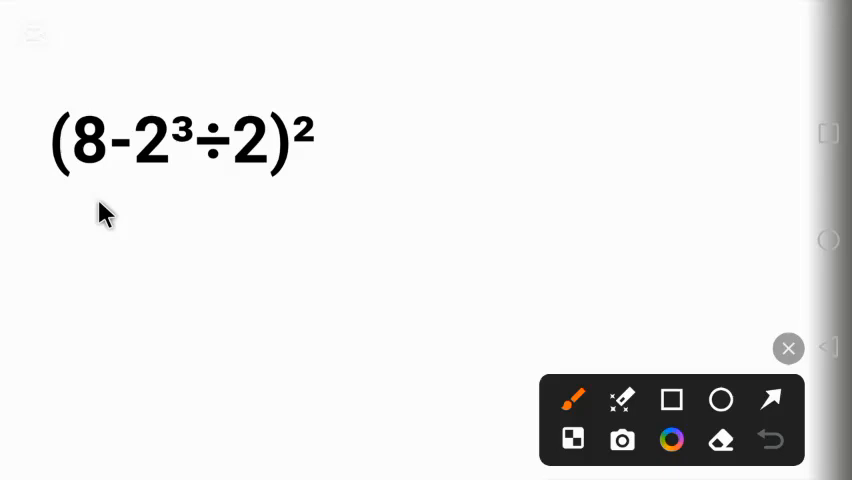
mouse_move(120, 218)
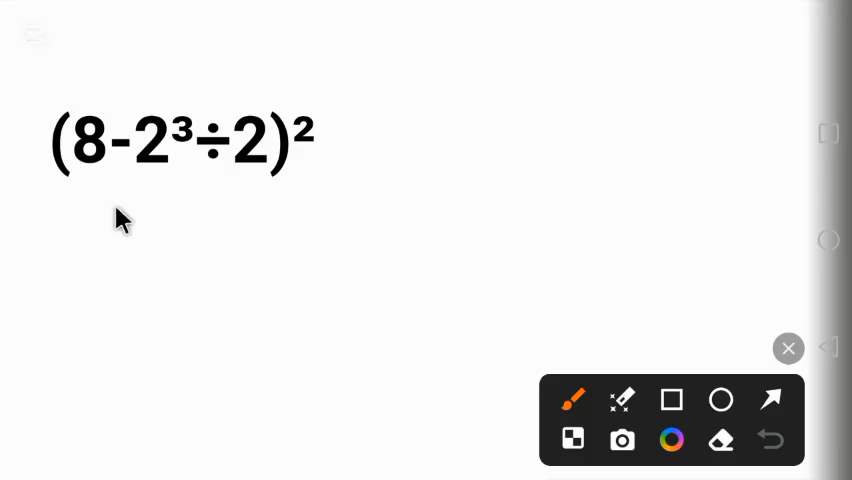
mouse_move(124, 196)
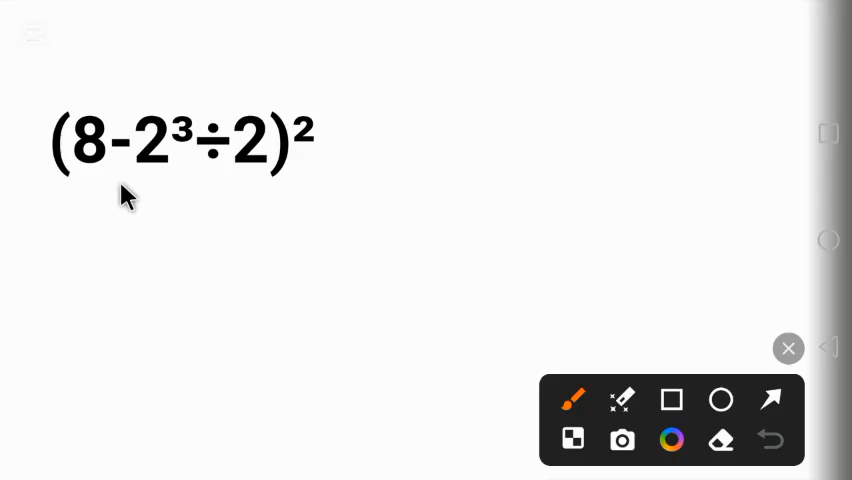
mouse_move(130, 204)
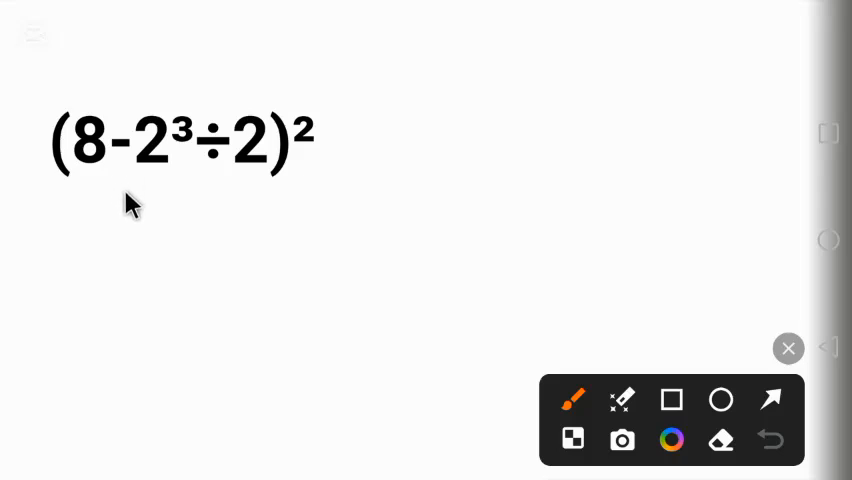
mouse_move(124, 170)
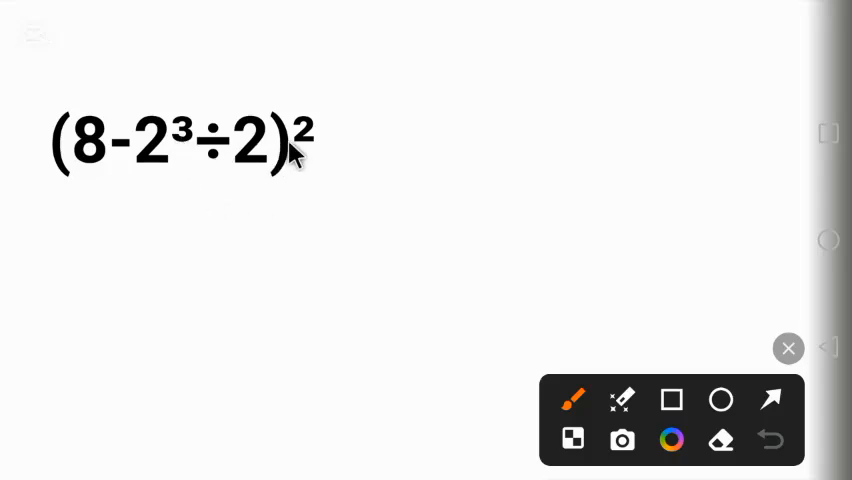
mouse_move(164, 178)
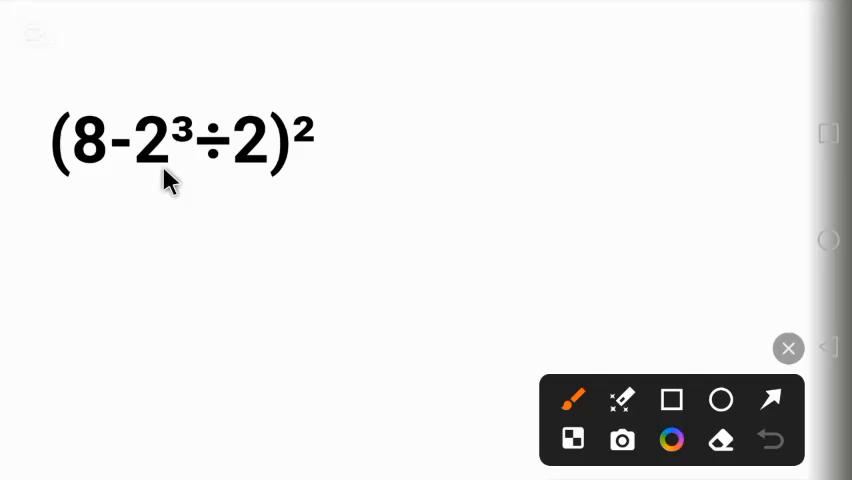
mouse_move(170, 196)
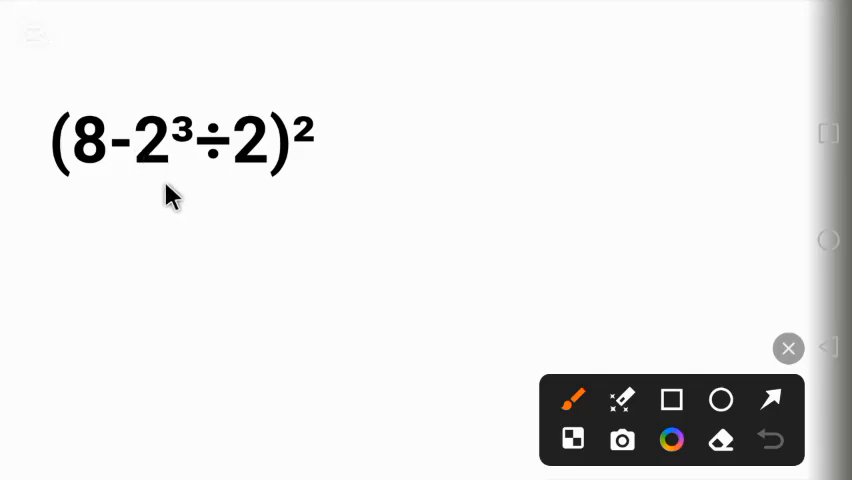
- Handwrite P E M D A S above (8-2³÷2)² with (), exponent, ×, ÷, +, − marks over each letter
left_click_drag(80, 64, 300, 64)
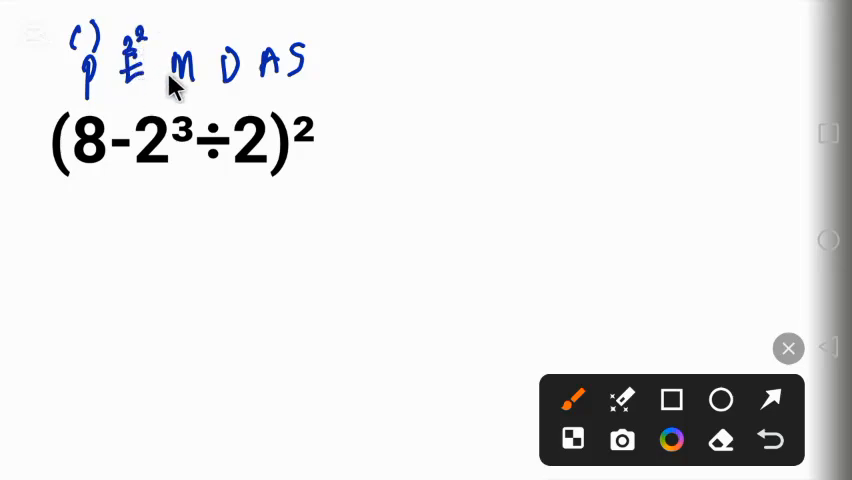
mouse_move(178, 40)
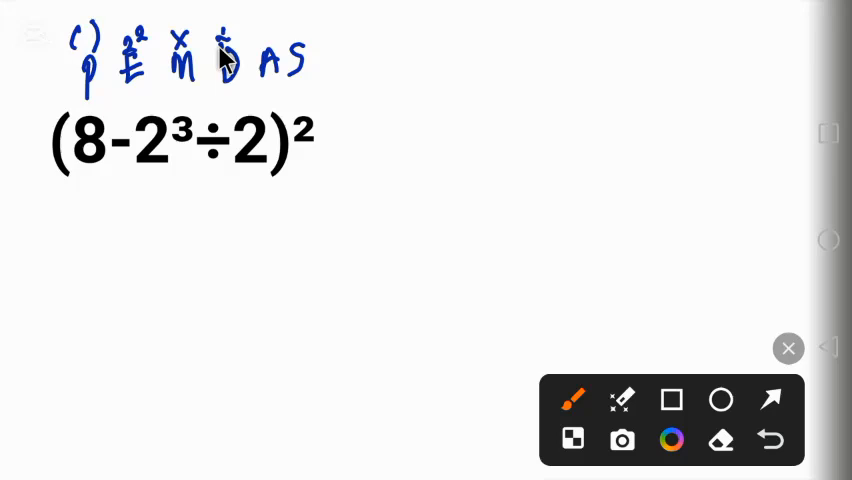
mouse_move(270, 40)
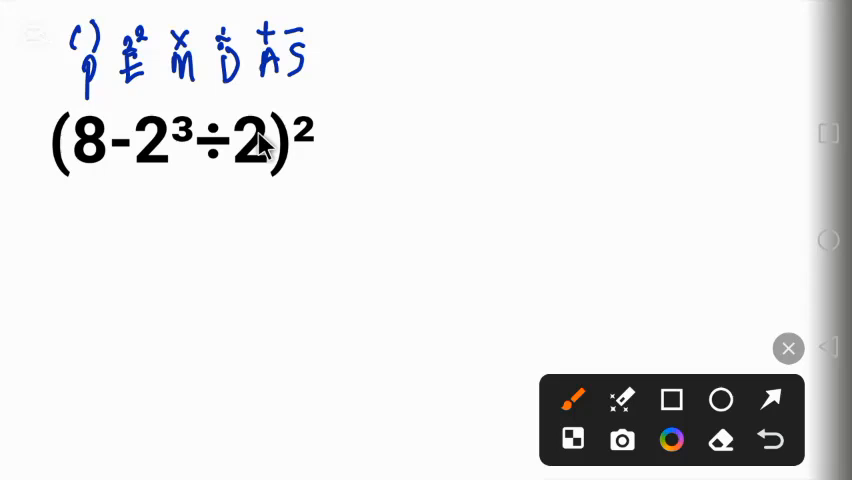
mouse_move(156, 176)
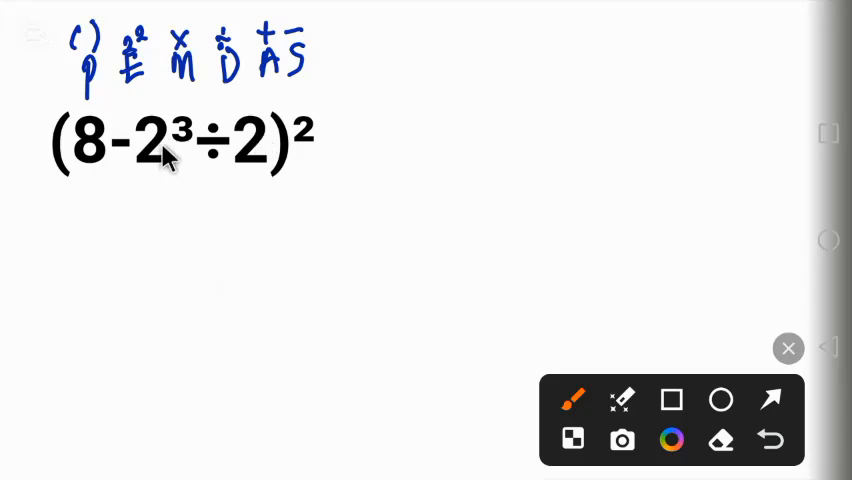
mouse_move(196, 178)
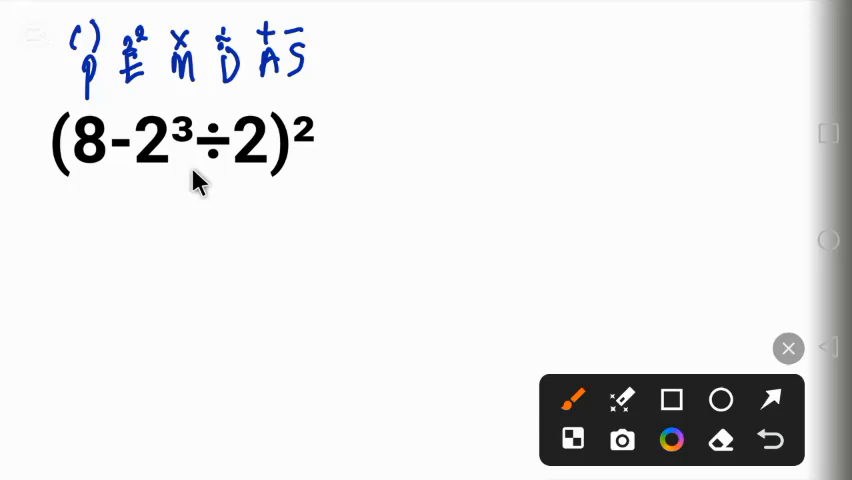
mouse_move(360, 98)
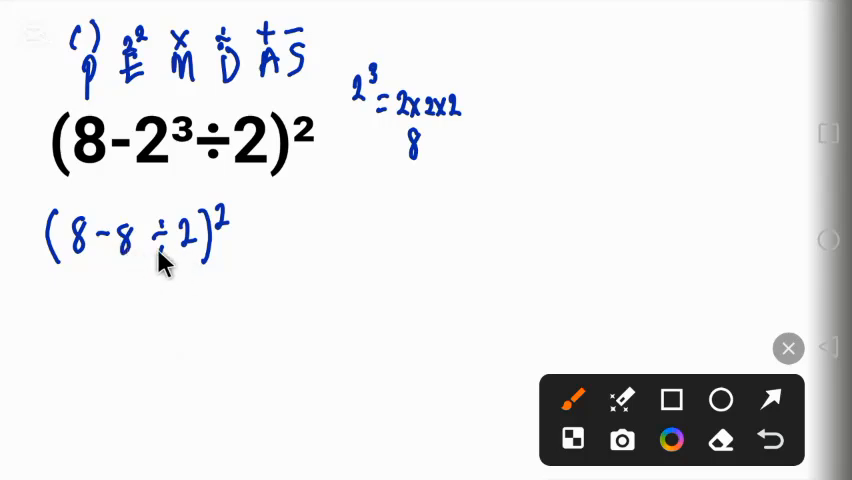
mouse_move(172, 298)
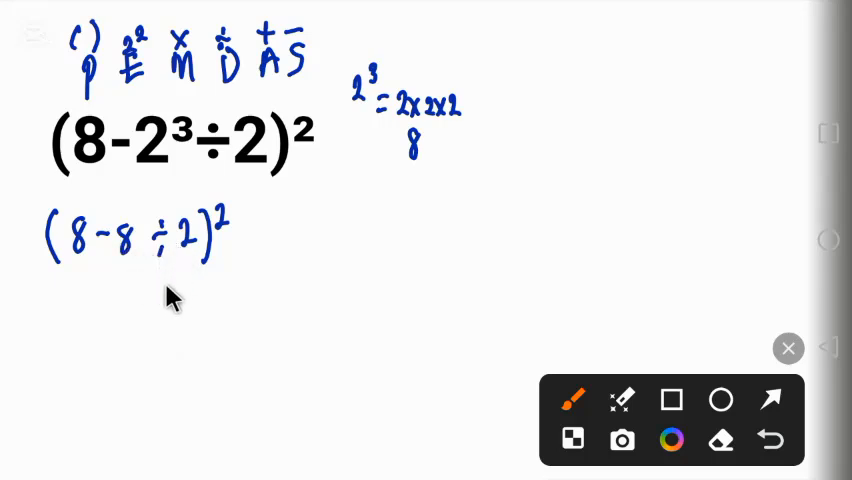
mouse_move(344, 228)
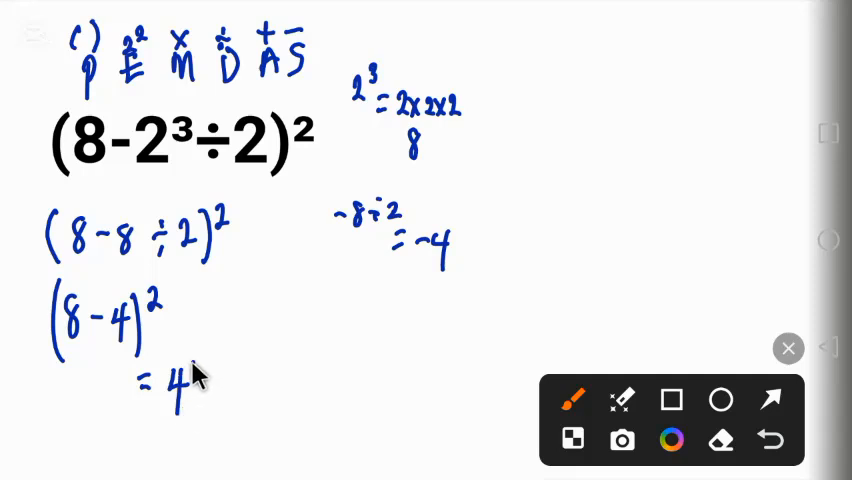
- Write 8÷2 = 4 to the side, then simplify to (8-4)² = 4² below the previous line
type("2")
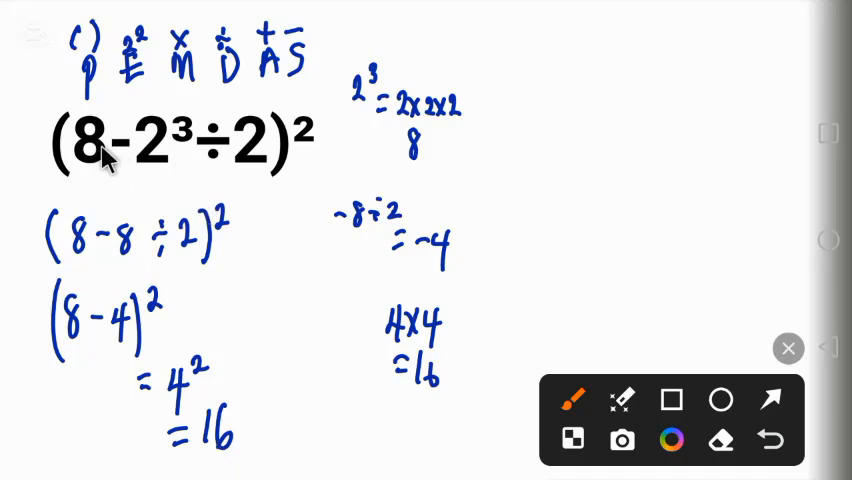
mouse_move(214, 164)
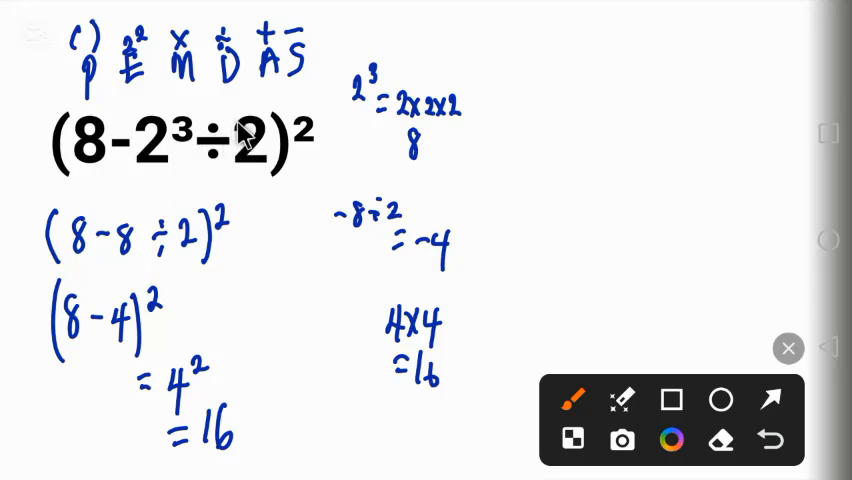
mouse_move(200, 144)
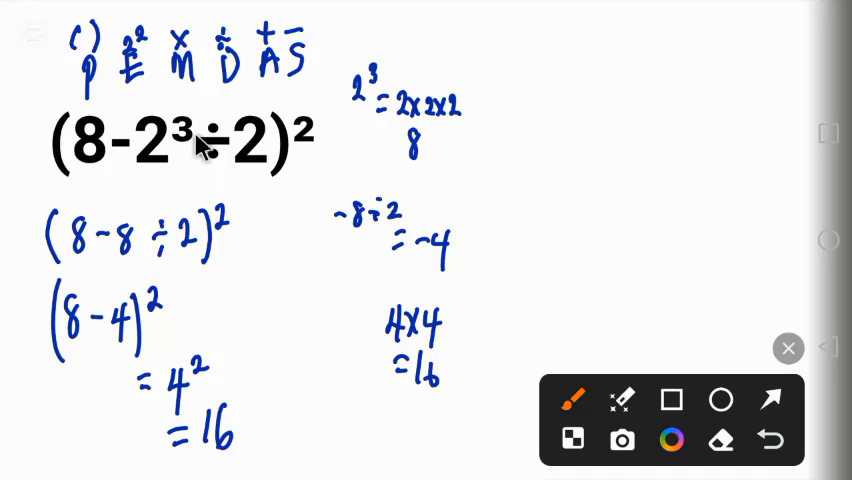